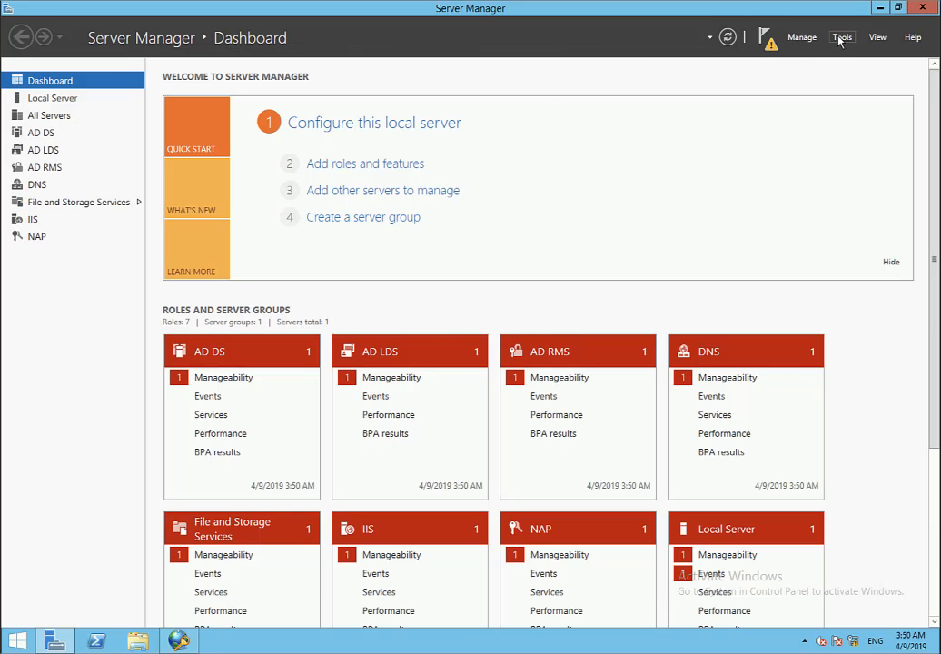
Step: Launch Active Directory Users and Computers, then return to the Server Manager dashboard
left_click(841, 37)
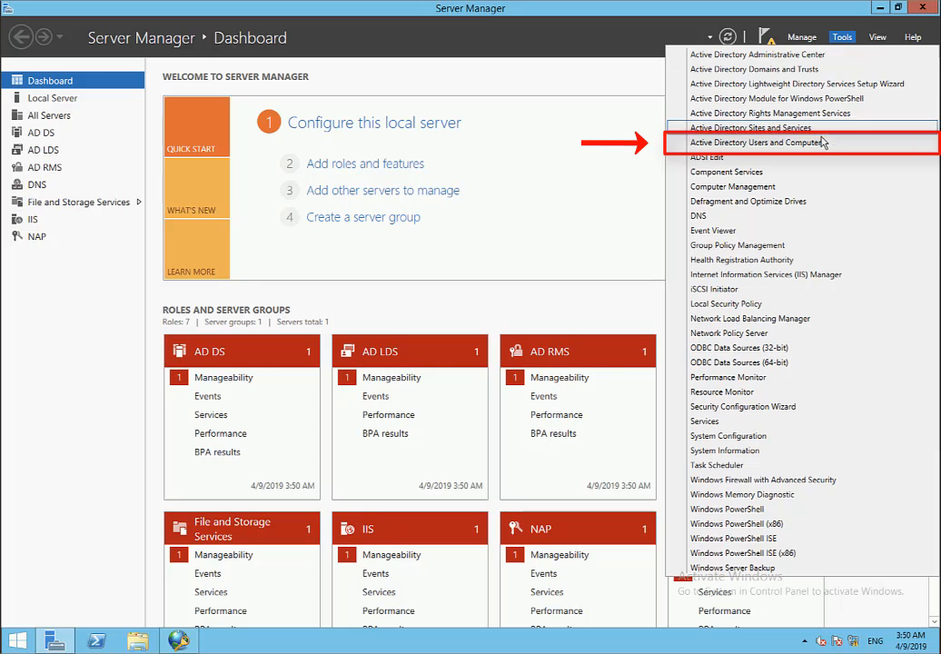
left_click(759, 141)
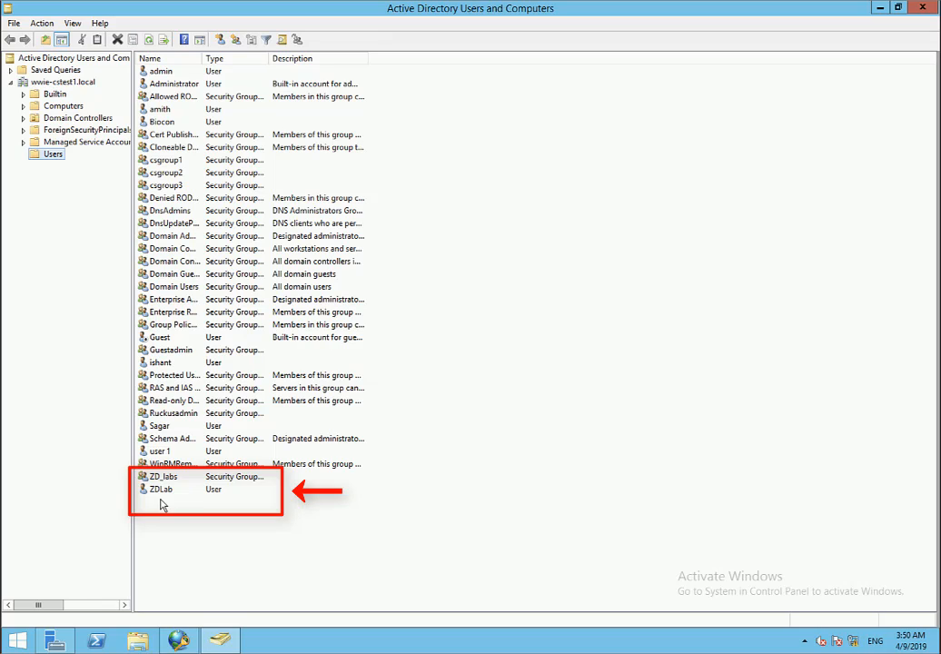
mouse_move(170, 524)
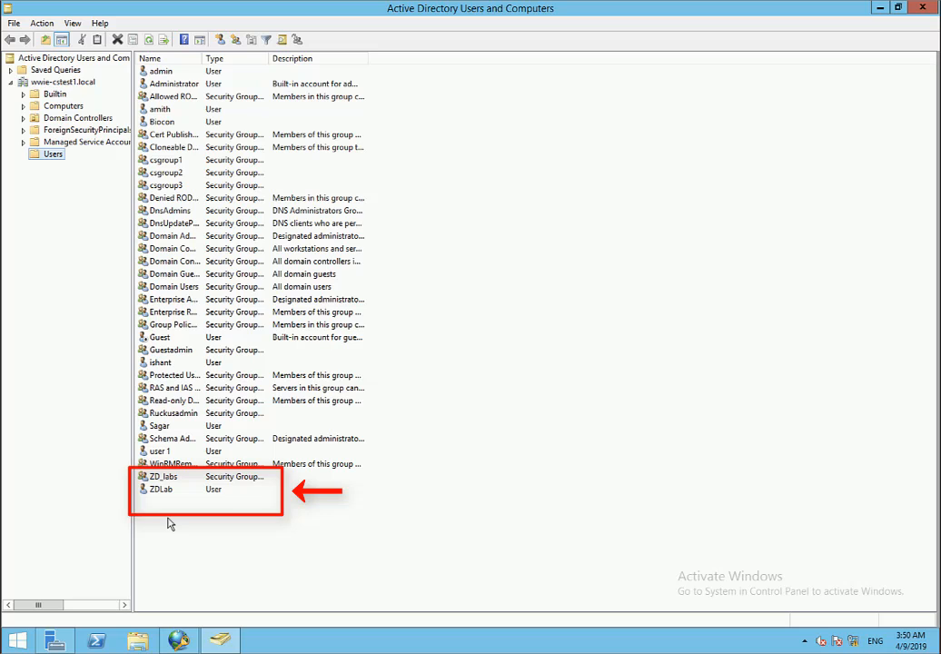
left_click(55, 641)
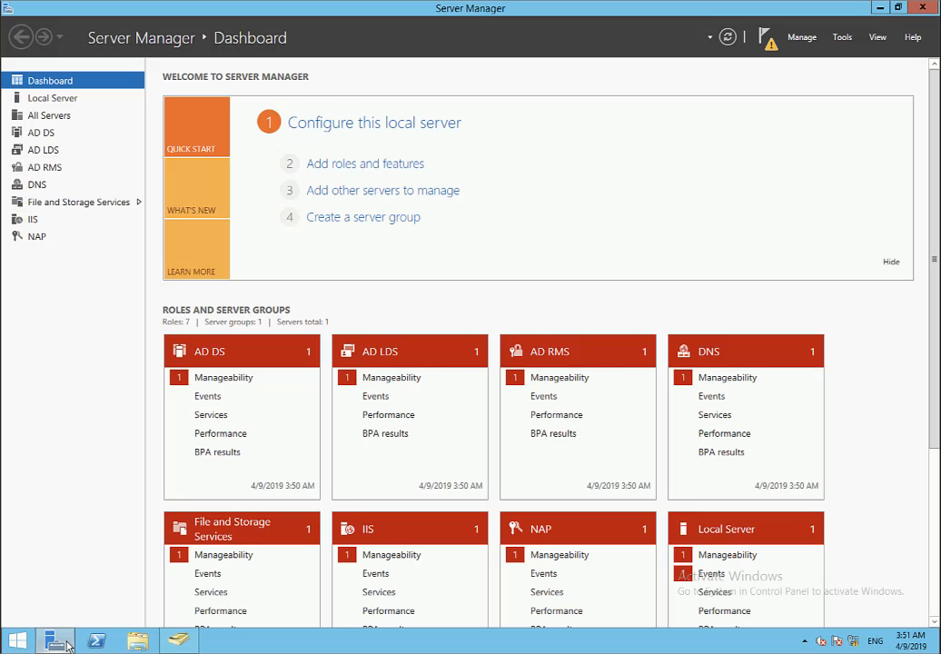
Step: In Network Policy Server, add RADIUS client ZD LDAP at 10.177.81.42 with a shared secret
left_click(842, 38)
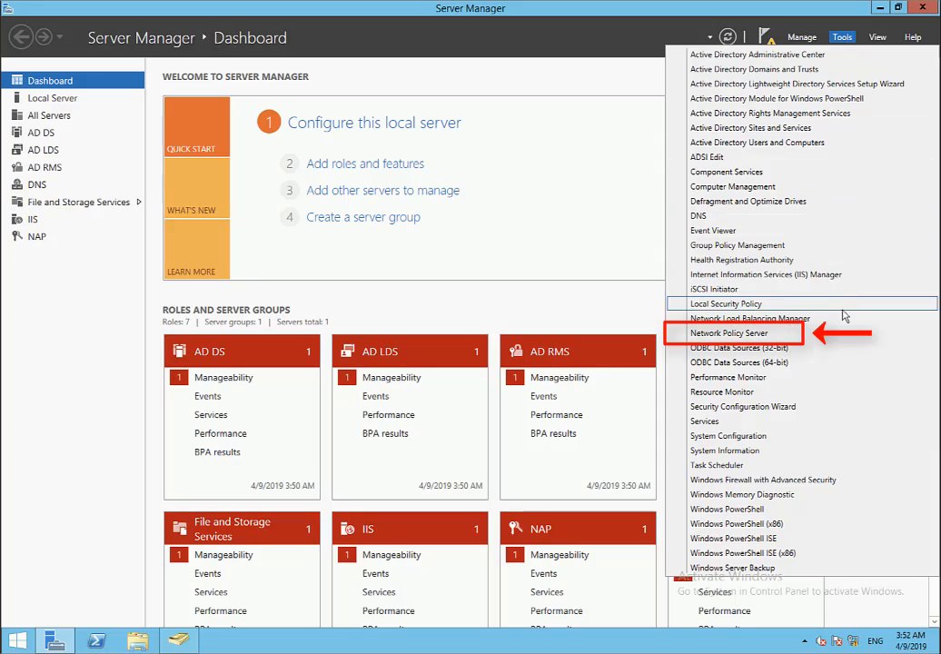
left_click(729, 332)
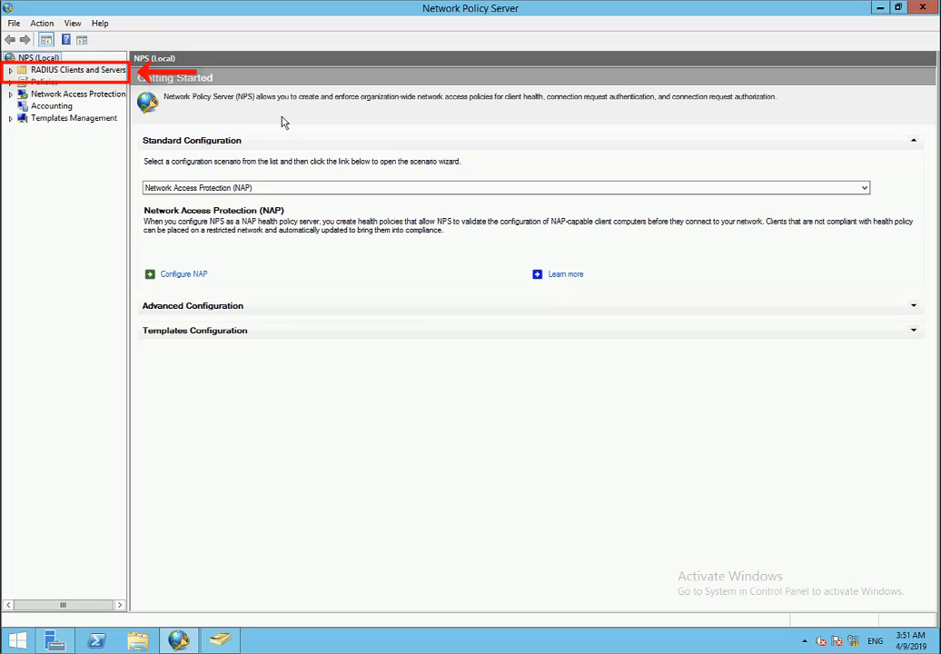
left_click(80, 70)
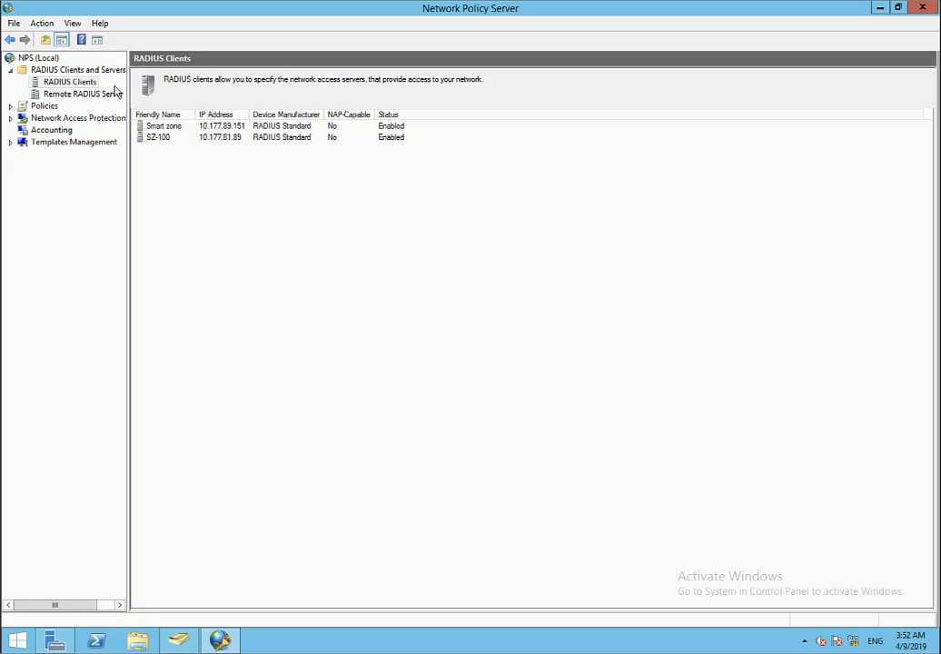
right_click(70, 82)
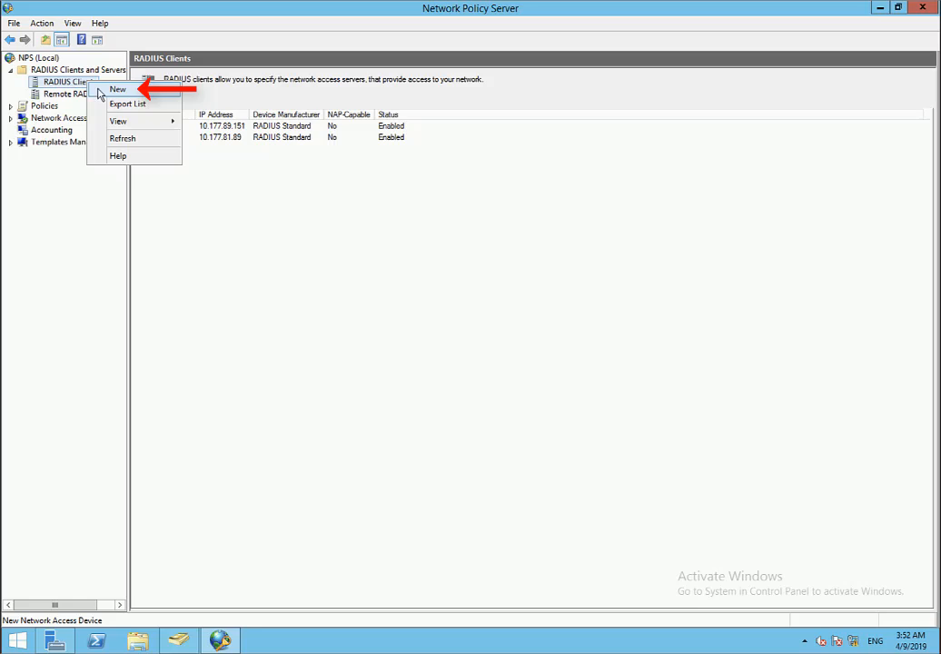
left_click(118, 89)
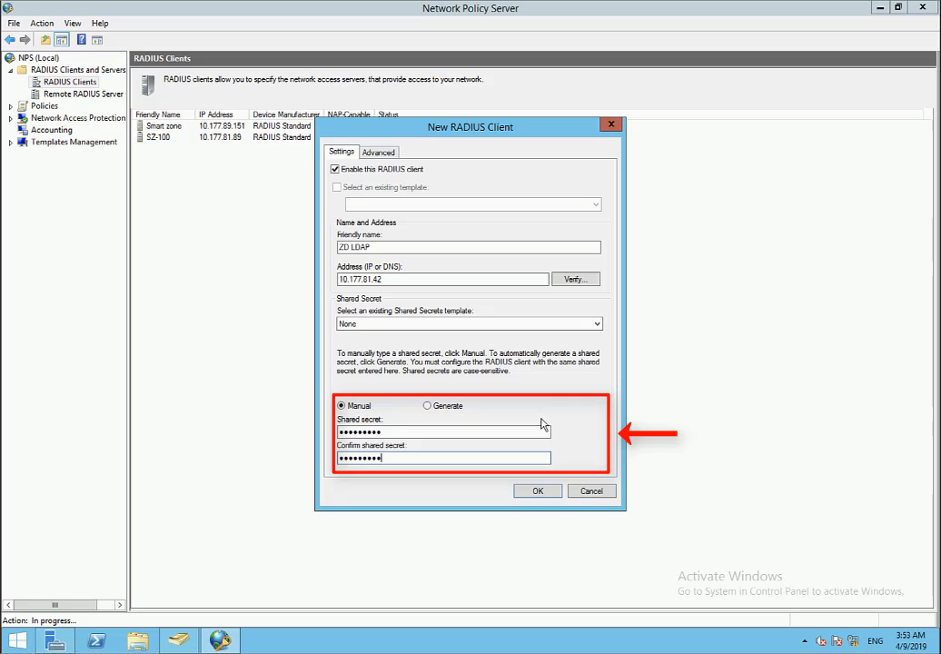
left_click(537, 491)
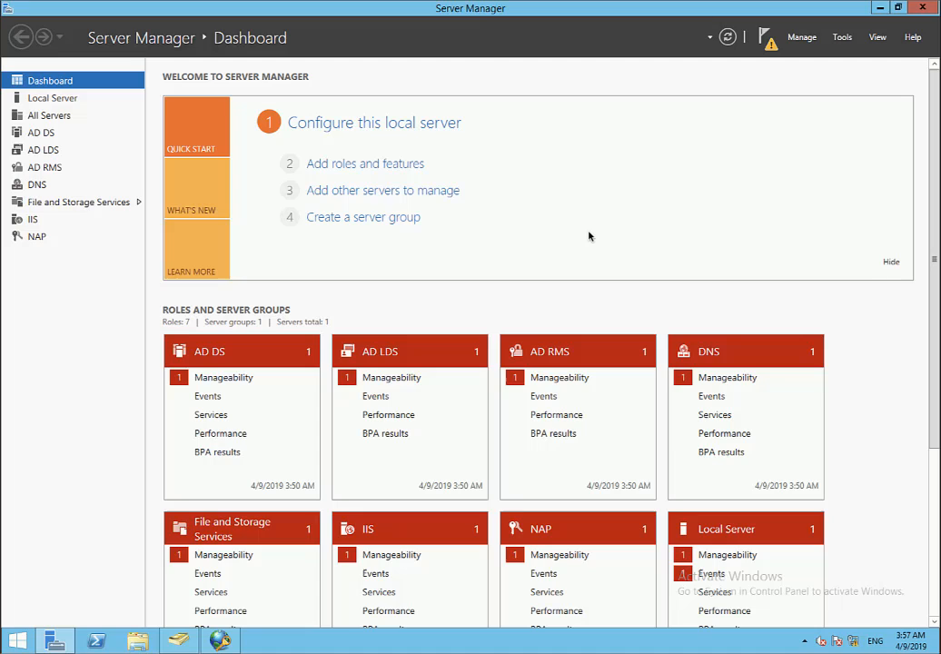
mouse_move(582, 240)
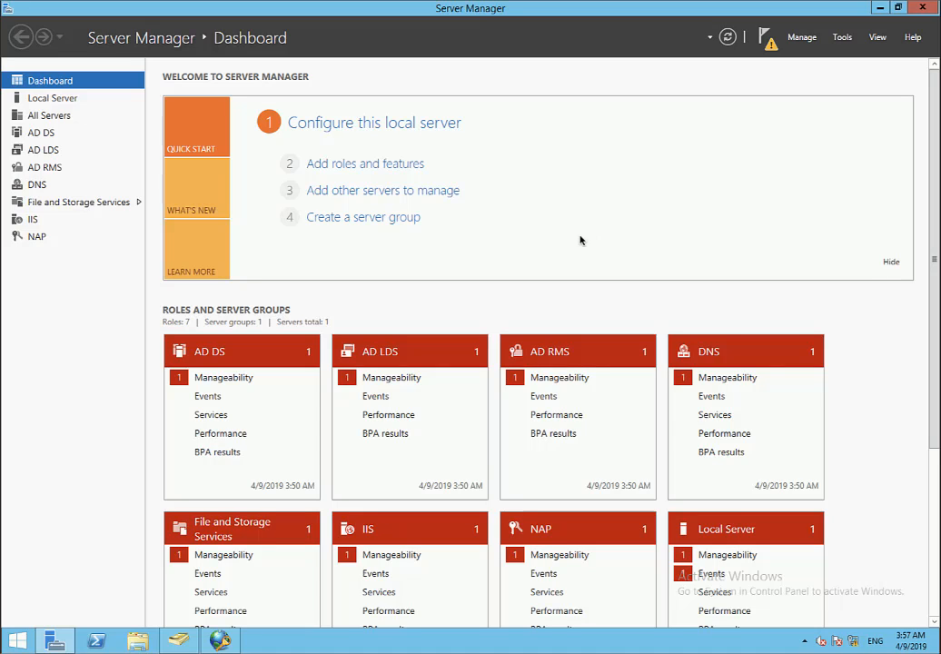
mouse_move(491, 309)
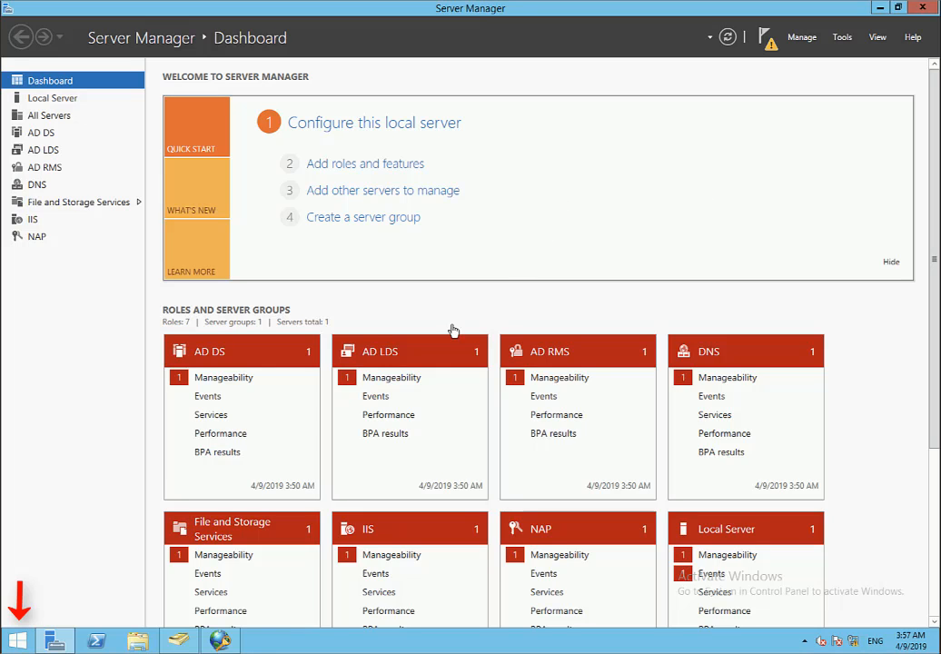
Step: Launch Ldp and connect to 10.177.89.102 on port 389
left_click(16, 641)
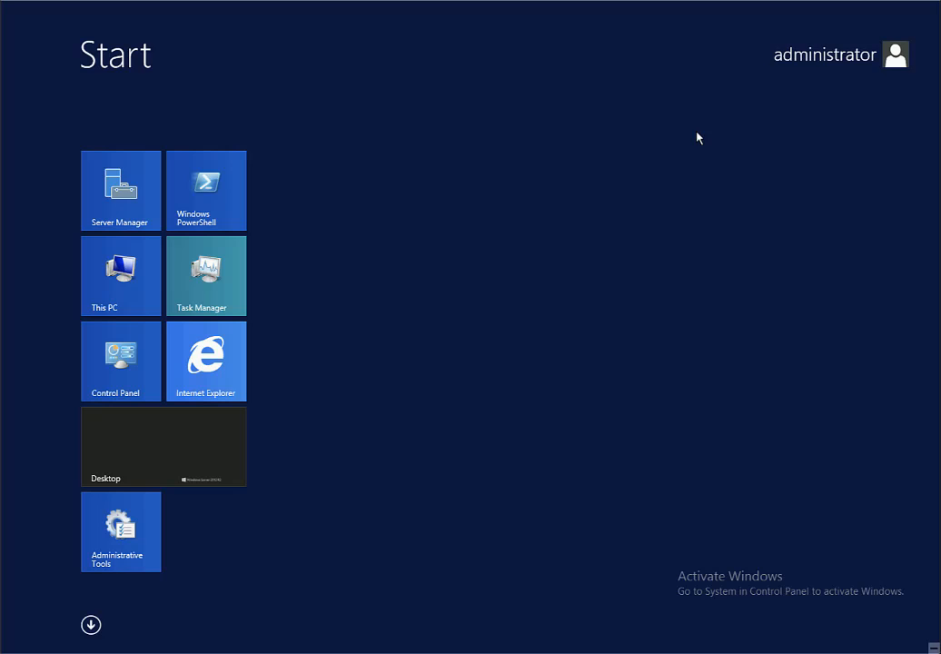
type("ldp")
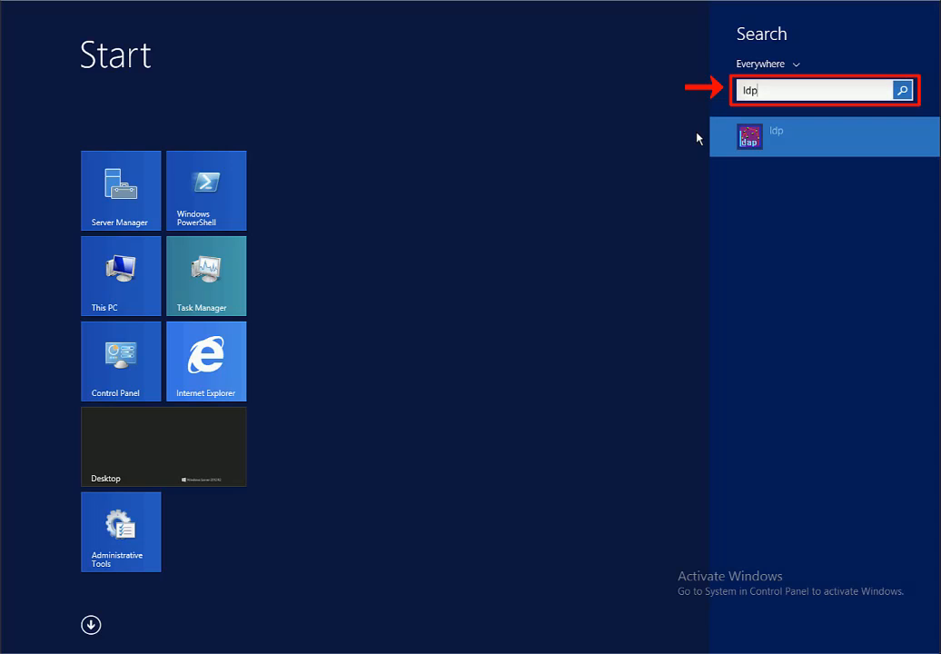
left_click(777, 136)
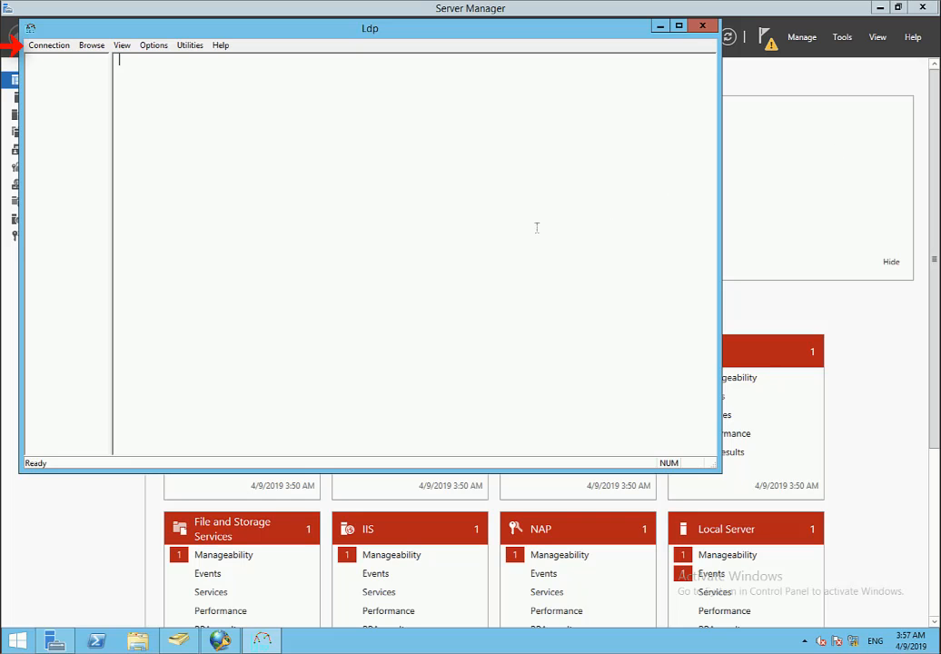
left_click(49, 45)
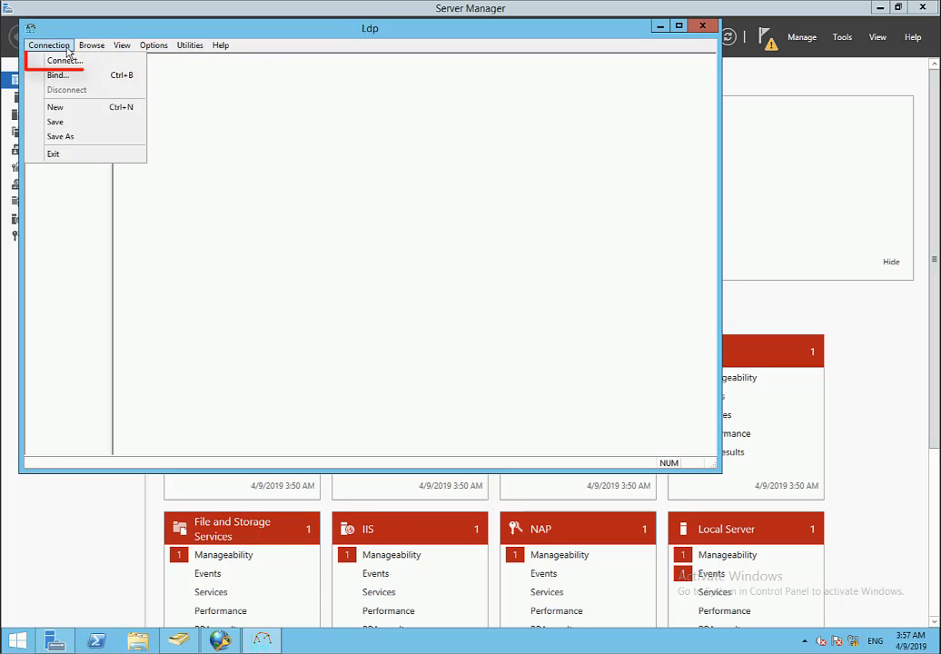
left_click(64, 60)
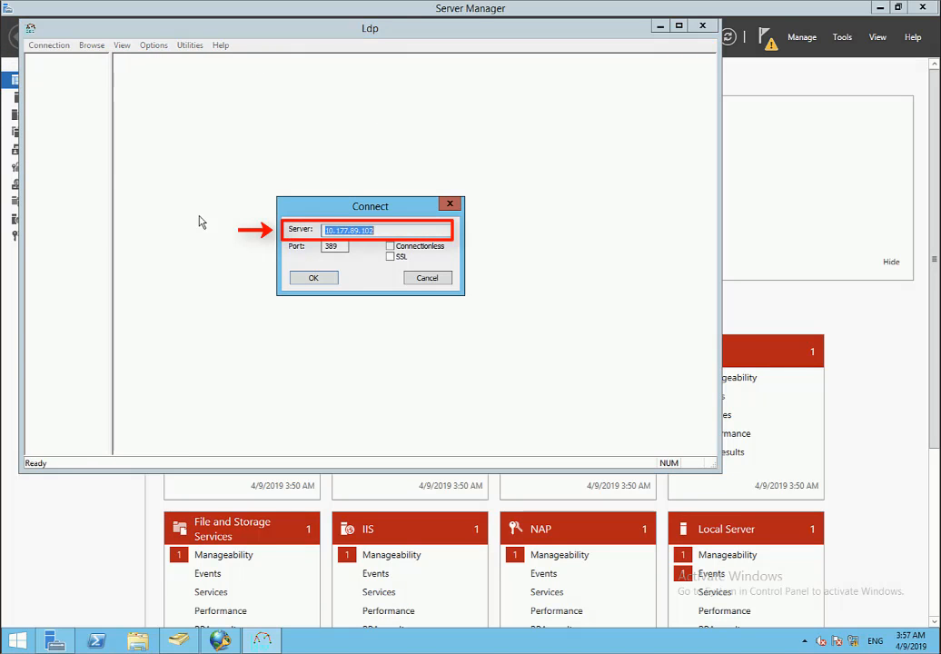
left_click(313, 277)
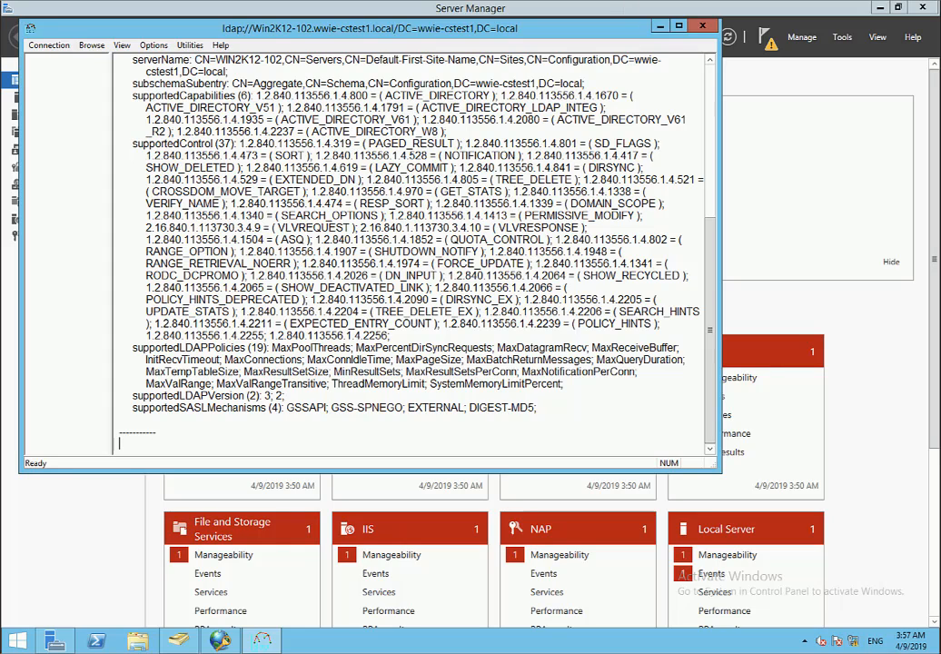
Step: Maximize the Ldp window and bring up the connection's bind settings
left_click(679, 24)
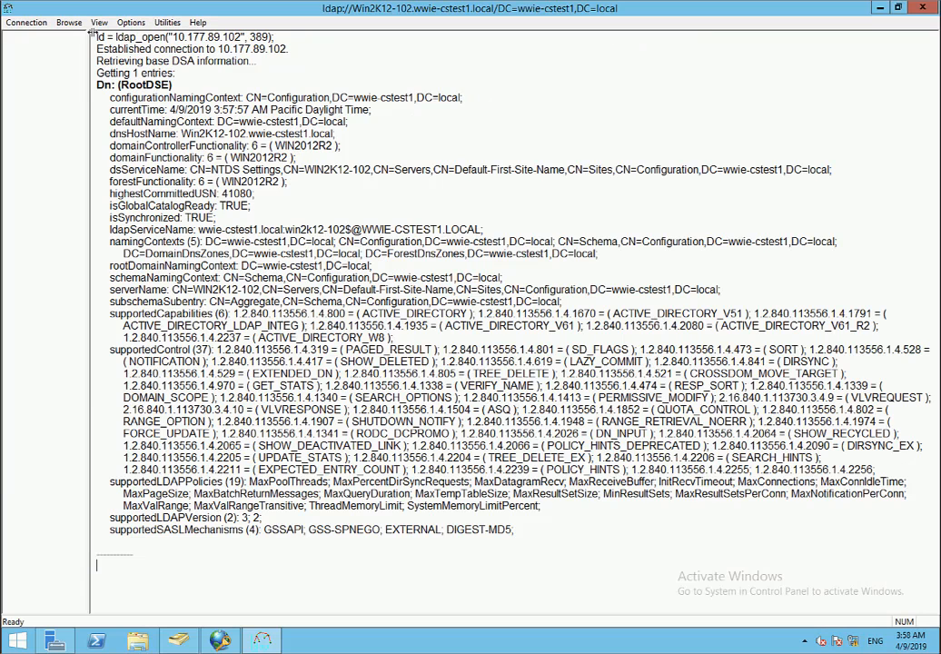
left_click(26, 22)
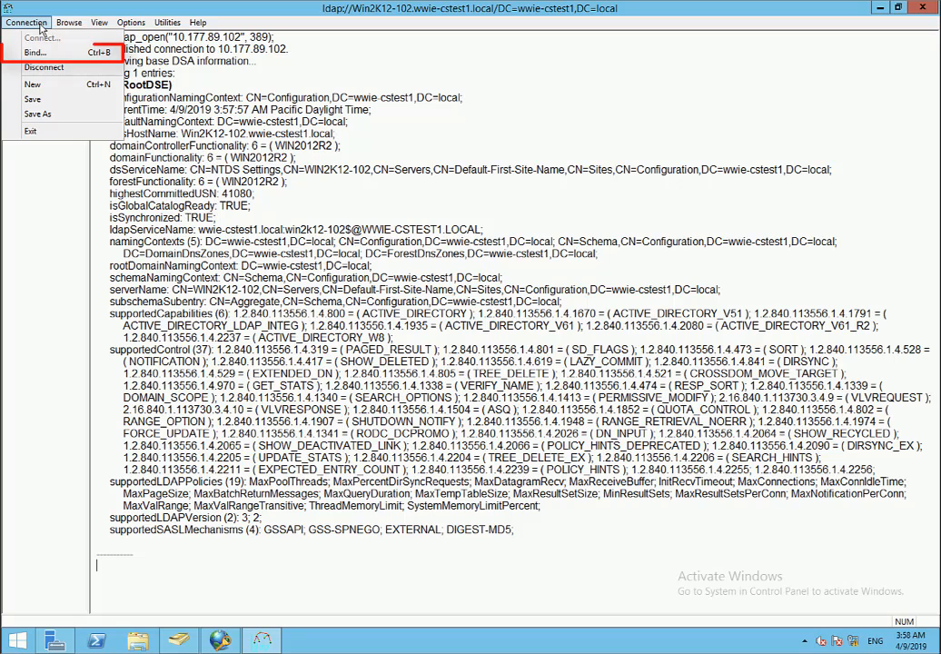
left_click(37, 52)
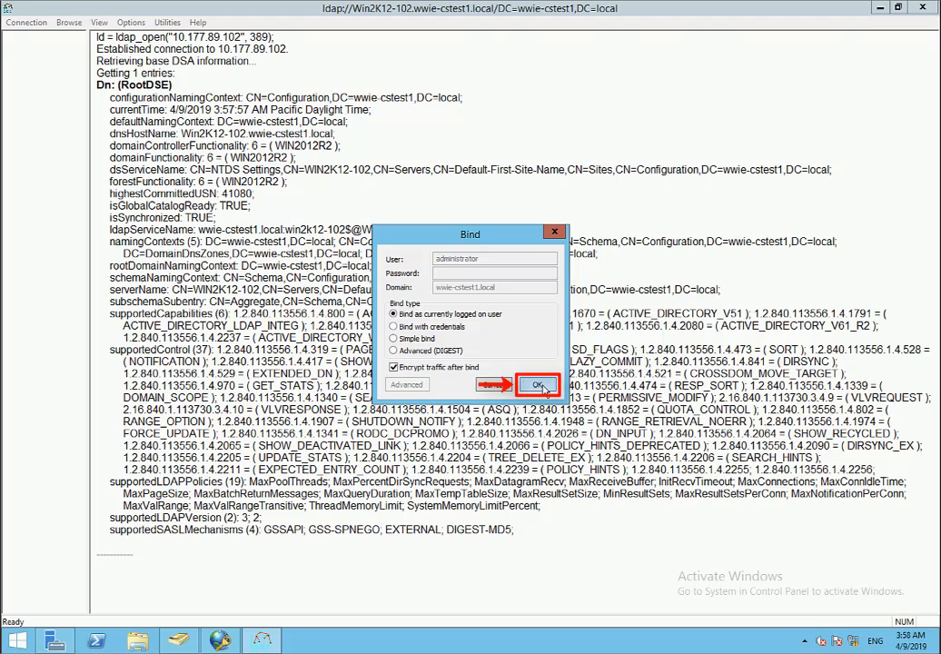
left_click(537, 385)
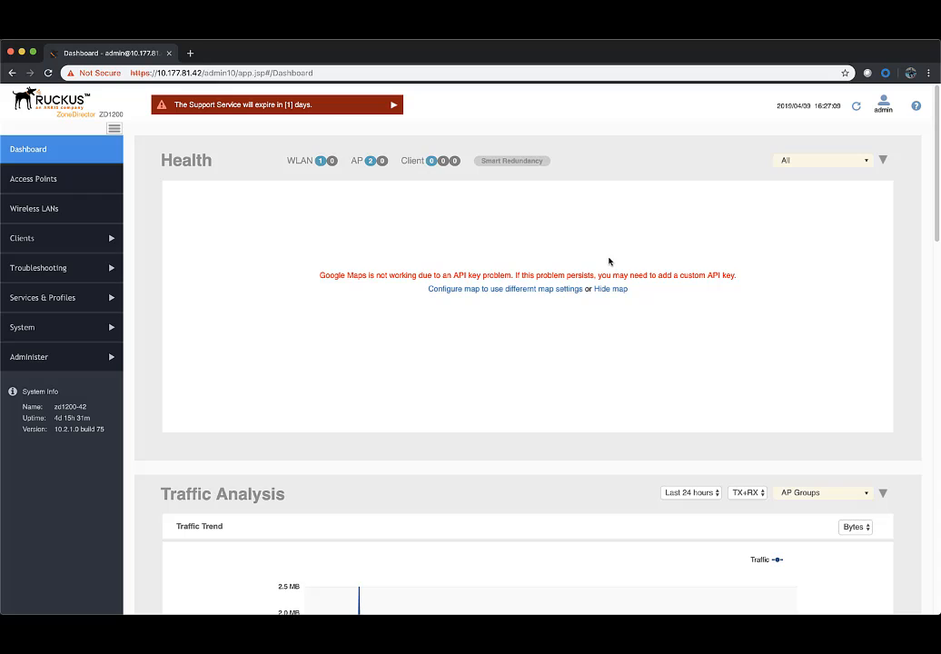
mouse_move(112, 300)
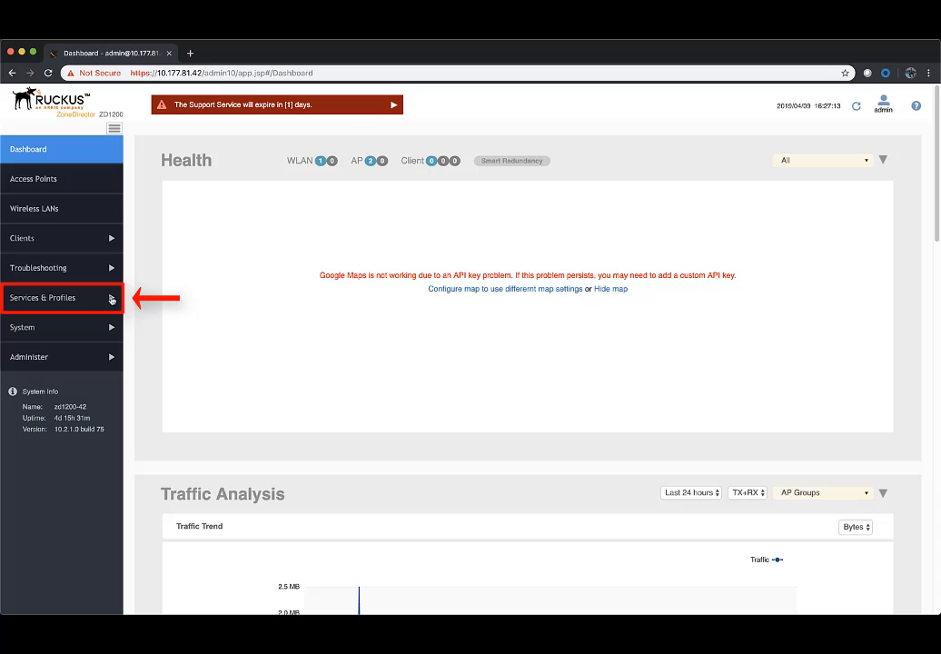
Step: Add LDAP server 10.177.89.102:389 with base/admin DN, sAMAccountName key and objectClass=* filter
left_click(42, 297)
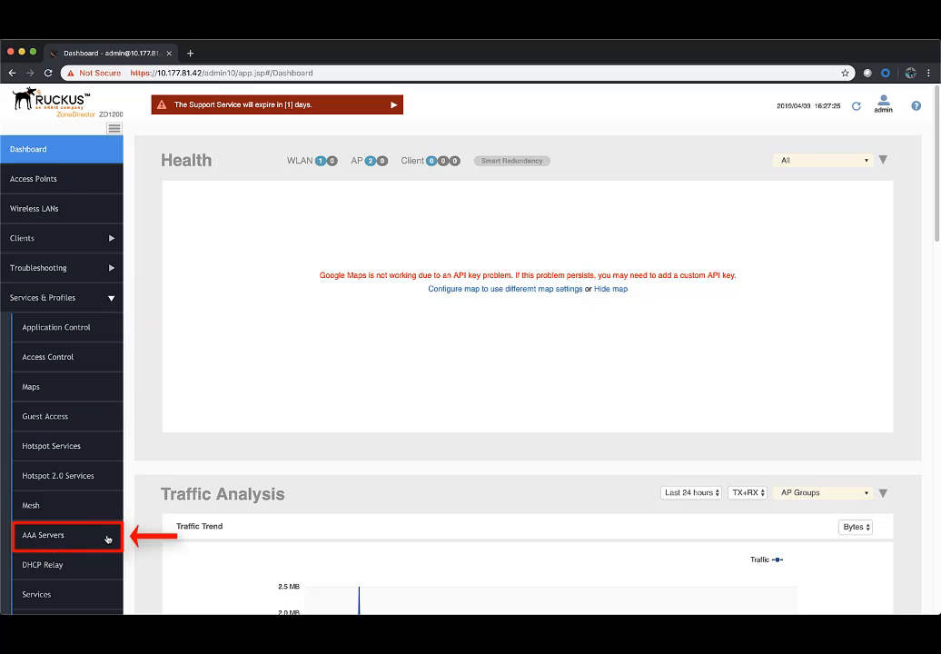
left_click(43, 536)
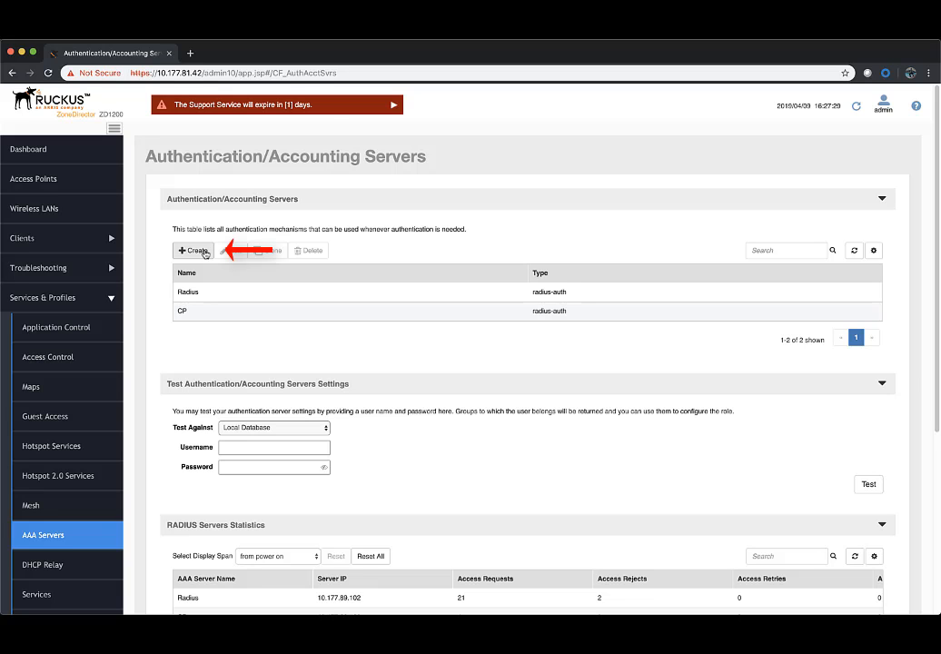
left_click(192, 250)
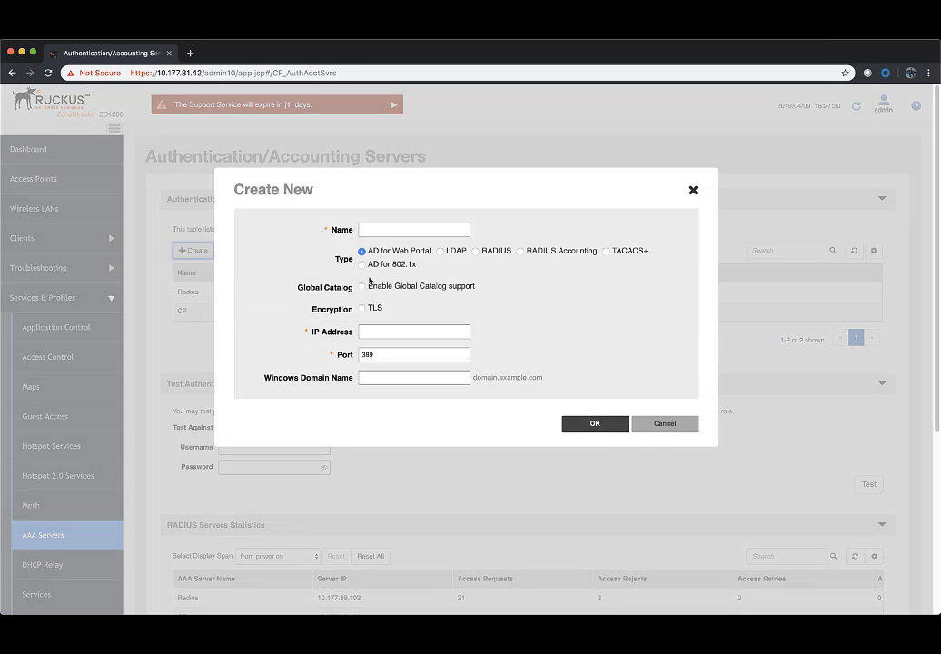
type("LDAP")
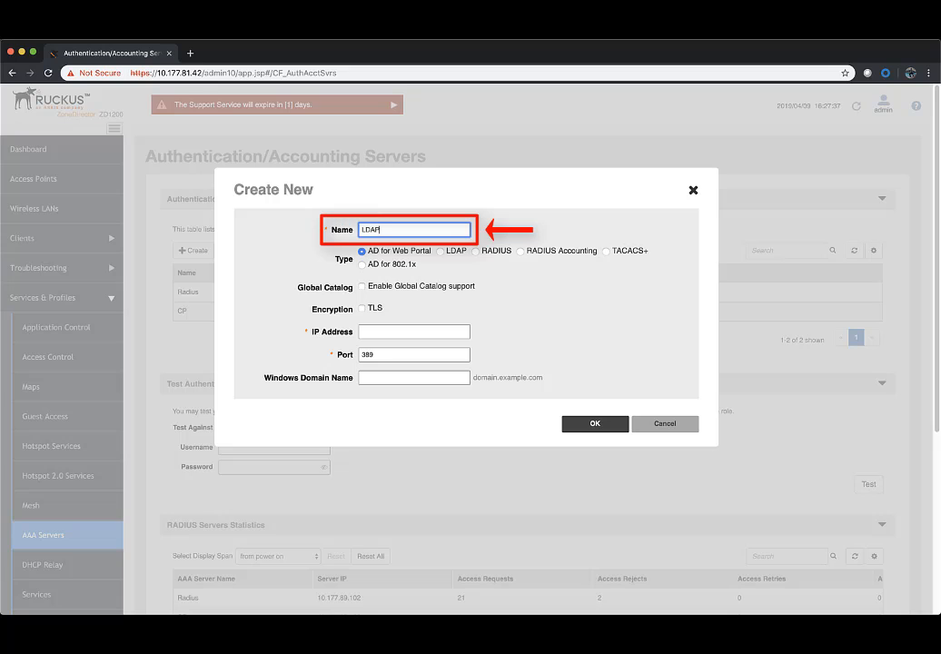
left_click(441, 250)
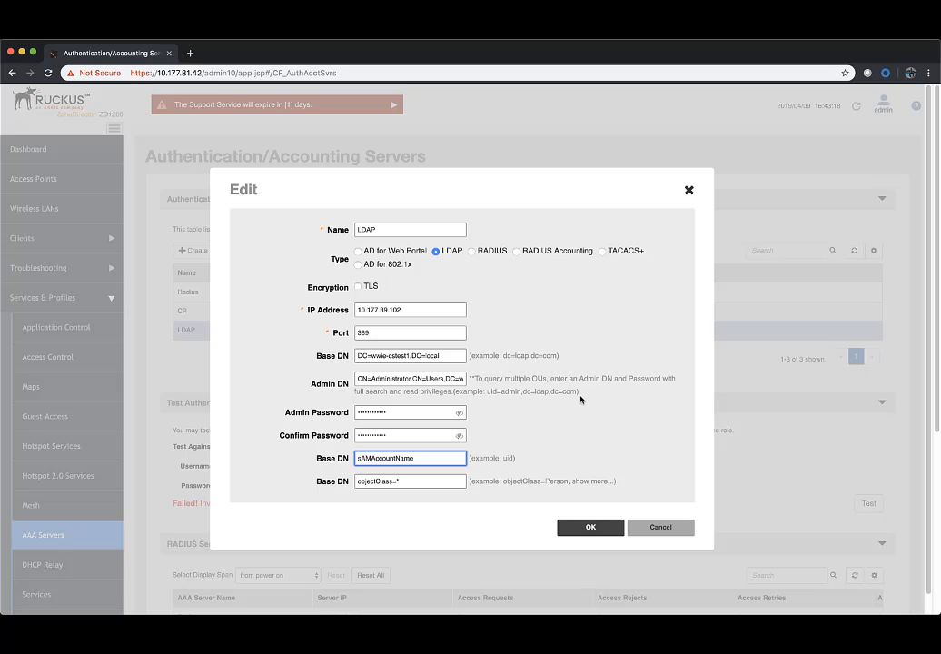
left_click(591, 527)
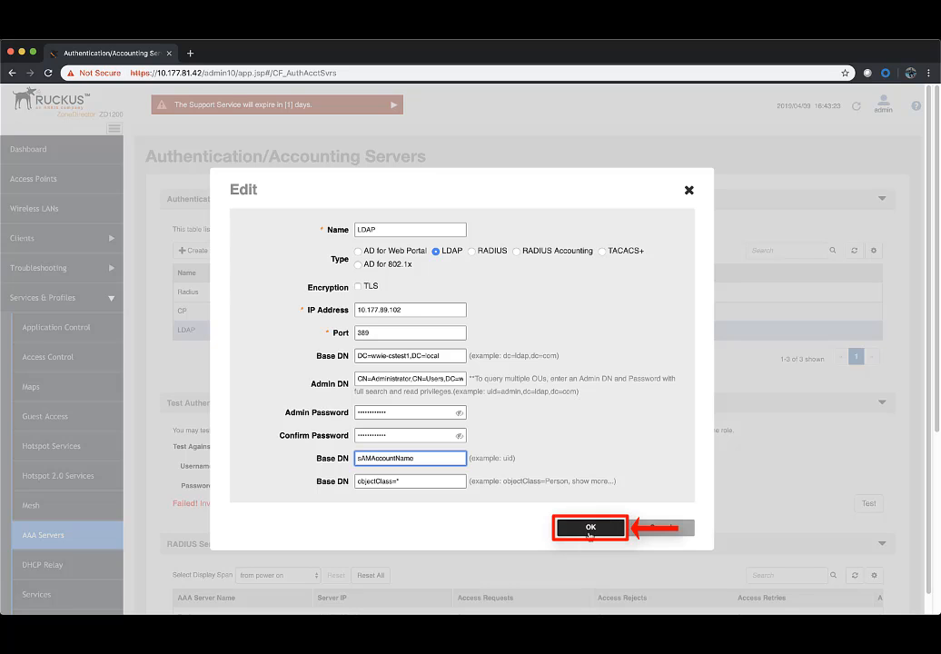
Step: Save the LDAP server and test user ZDLab, returning group ZD_labs and role Default
left_click(590, 527)
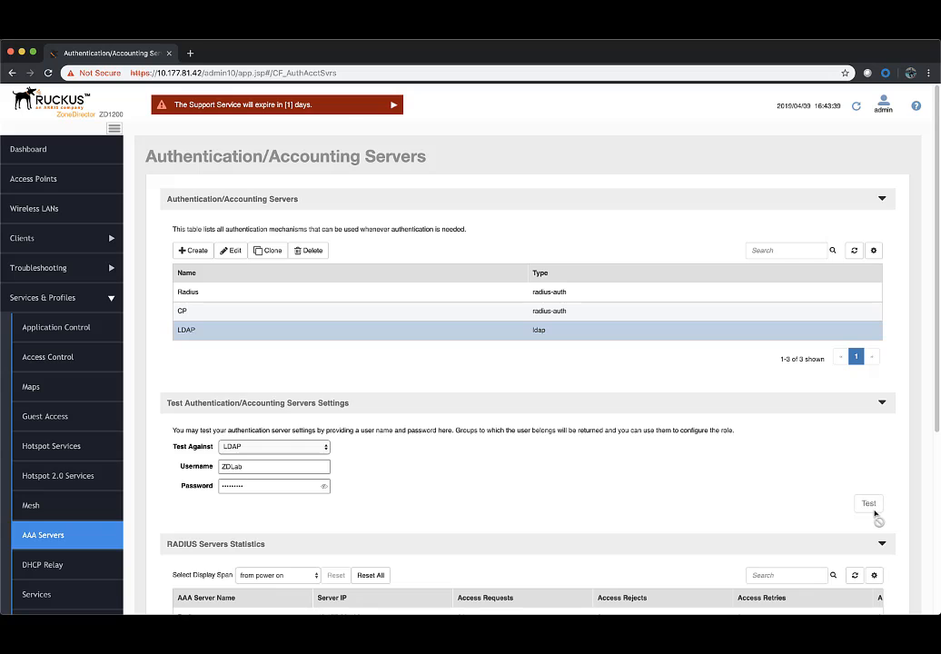
left_click(867, 503)
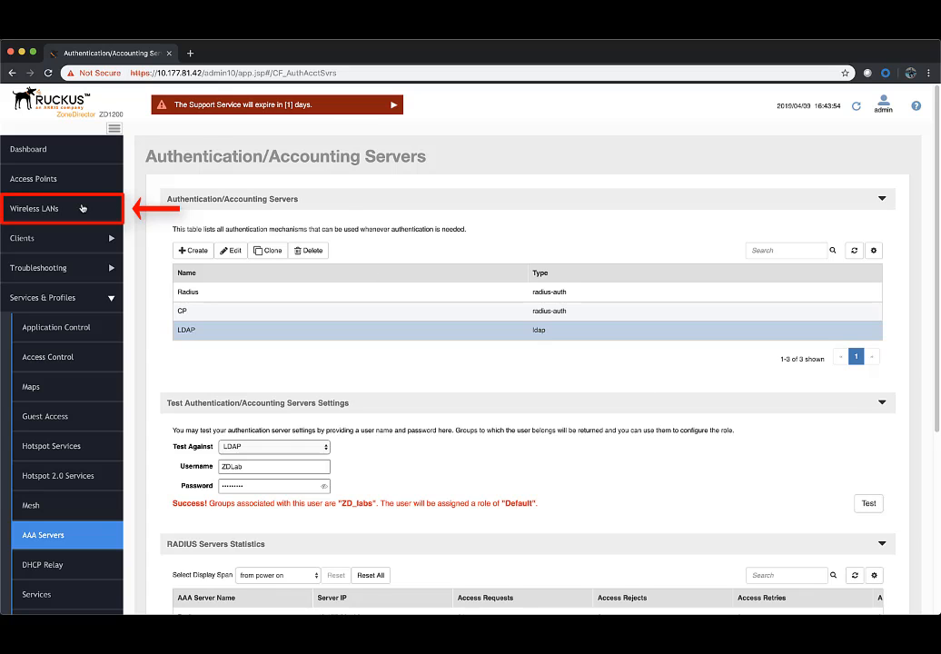
Step: Create WLAN LDAPWLAN with web authentication against the LDAP server, and review its options
left_click(39, 208)
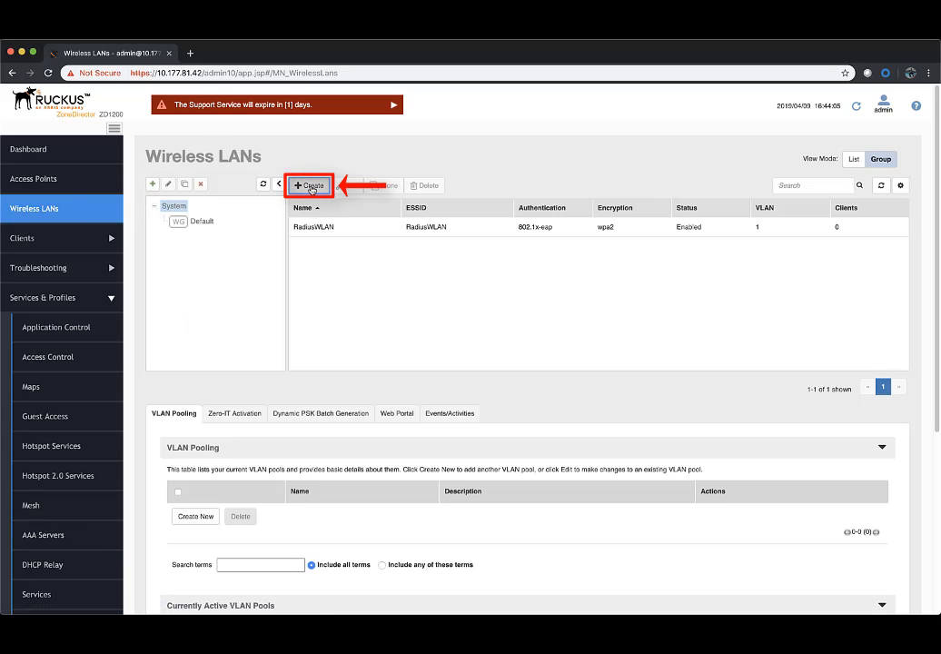
left_click(309, 184)
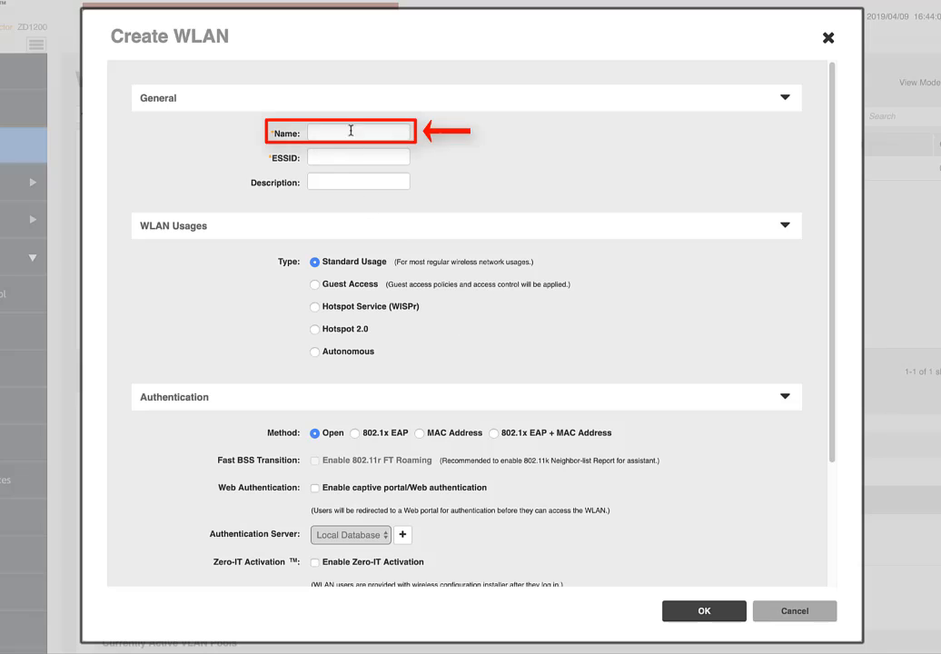
type("LDAPWLAN")
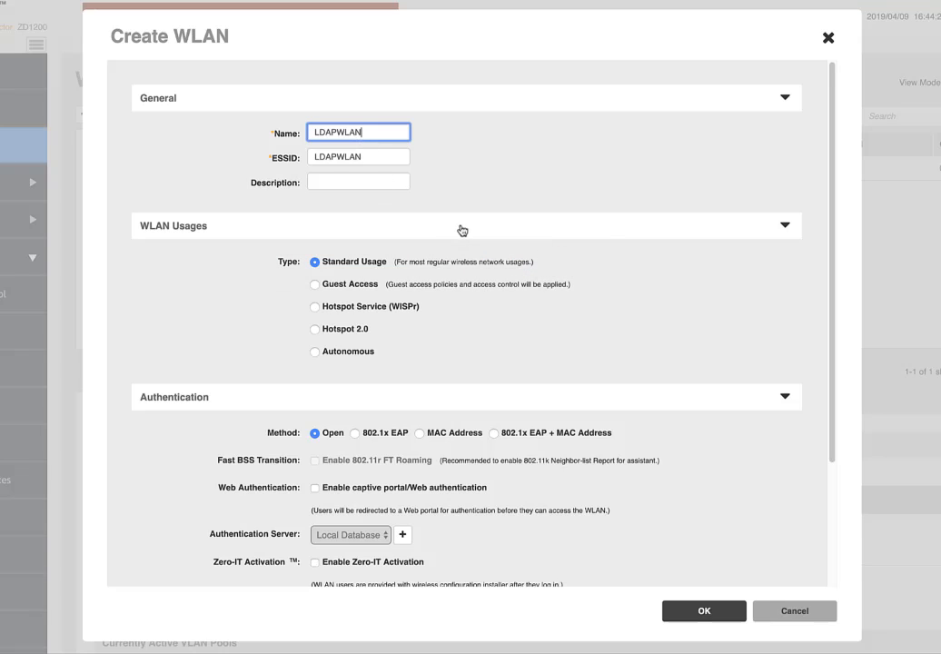
mouse_move(461, 280)
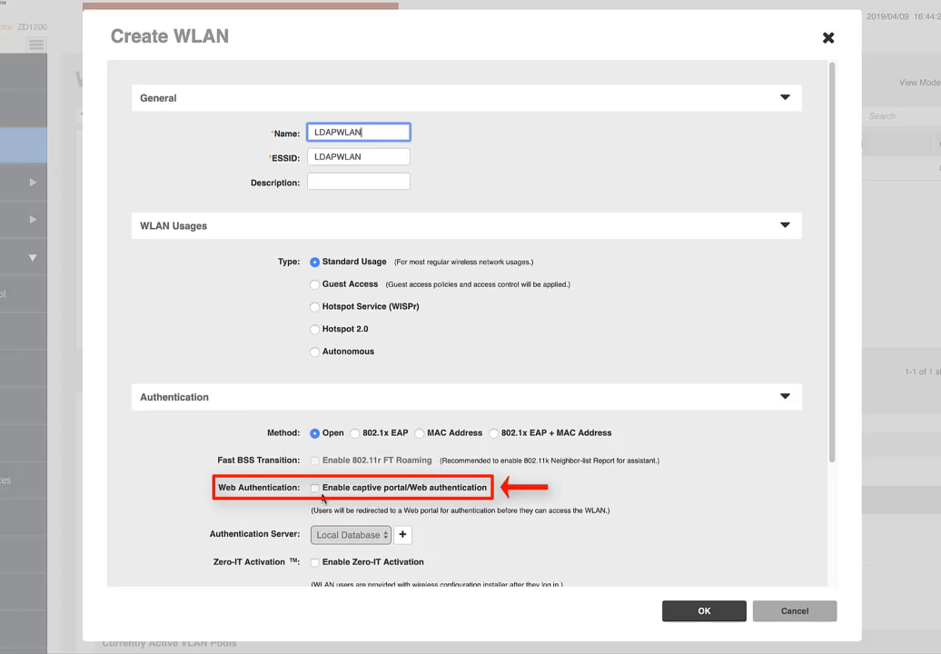
left_click(315, 488)
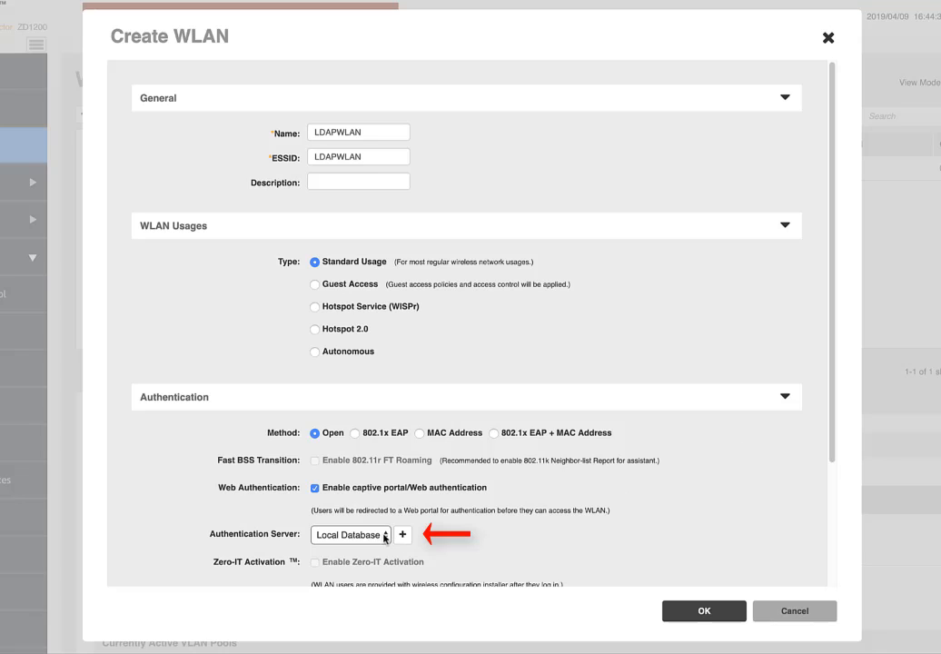
left_click(349, 535)
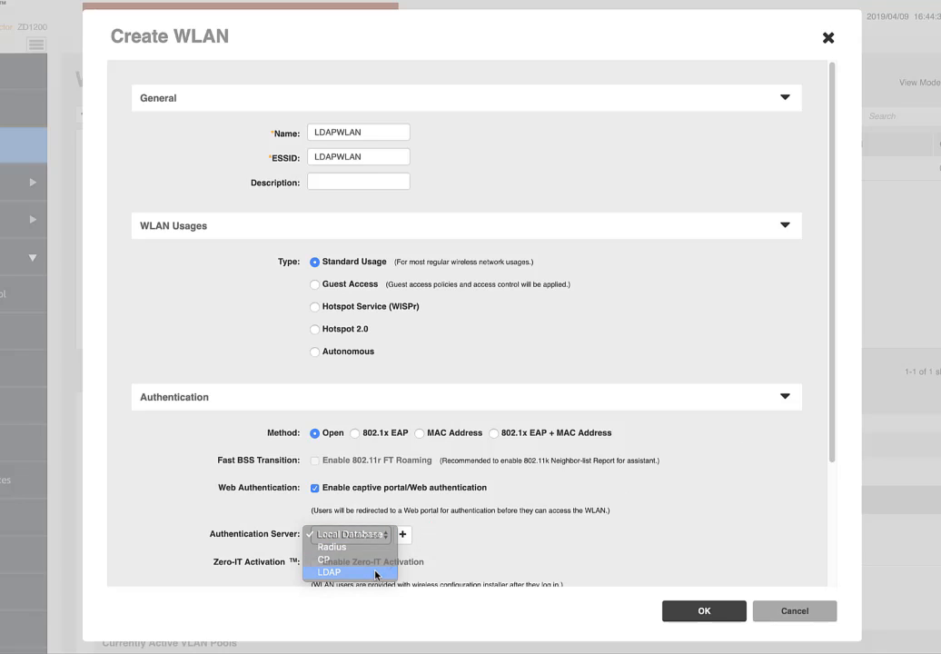
left_click(330, 573)
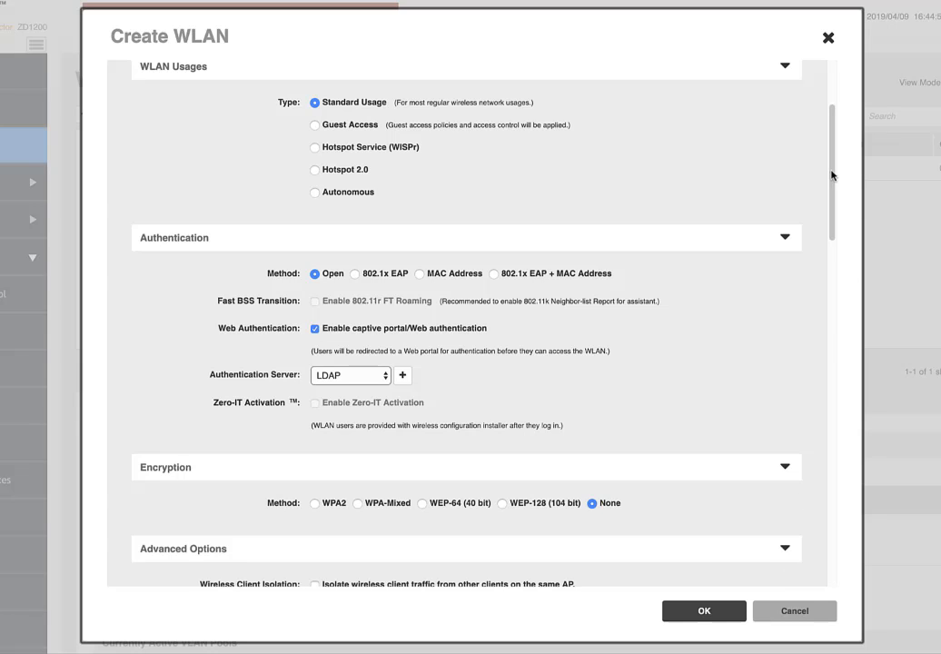
scroll("down", 3)
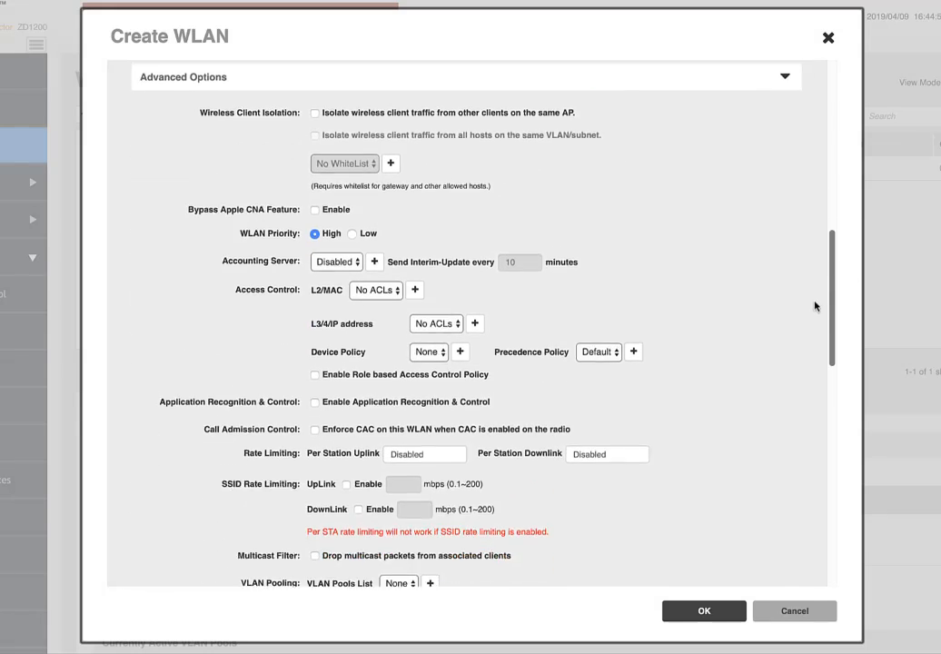
scroll("down", 3)
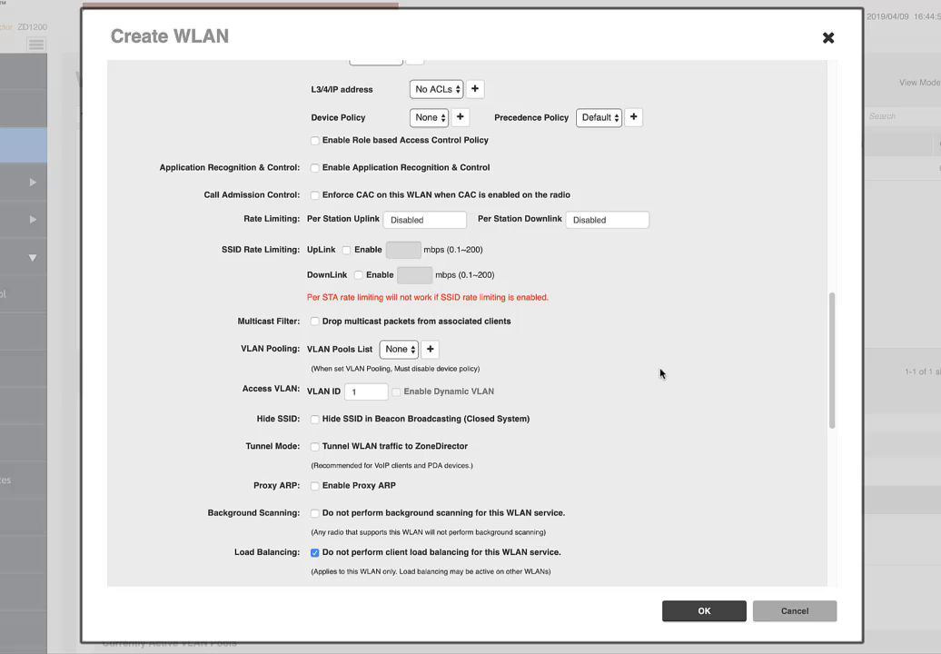
mouse_move(314, 395)
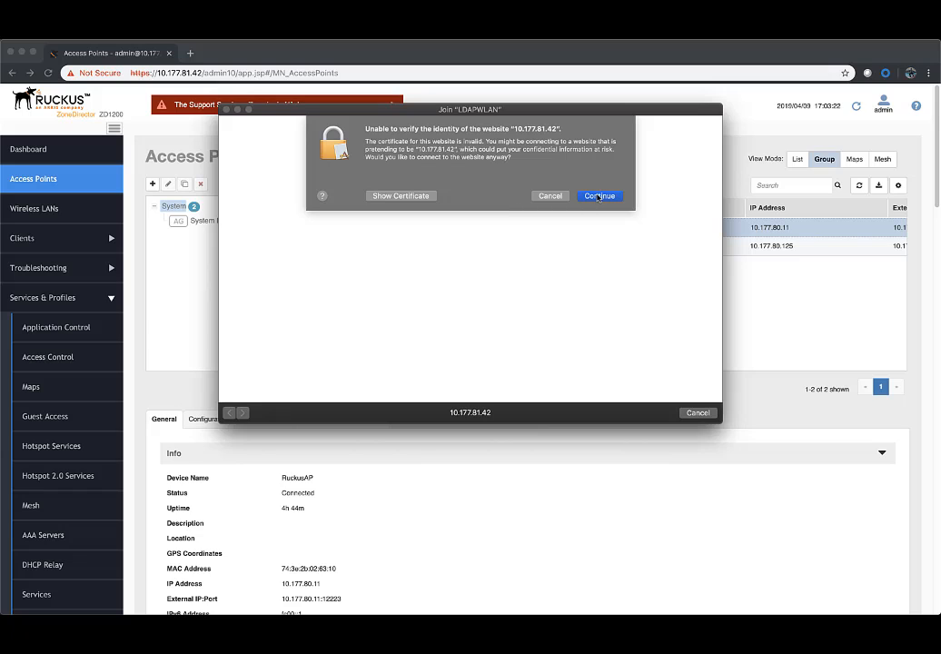
Step: Accept the certificate warning and log in to the LDAPWLAN captive portal as ZDLab
left_click(599, 195)
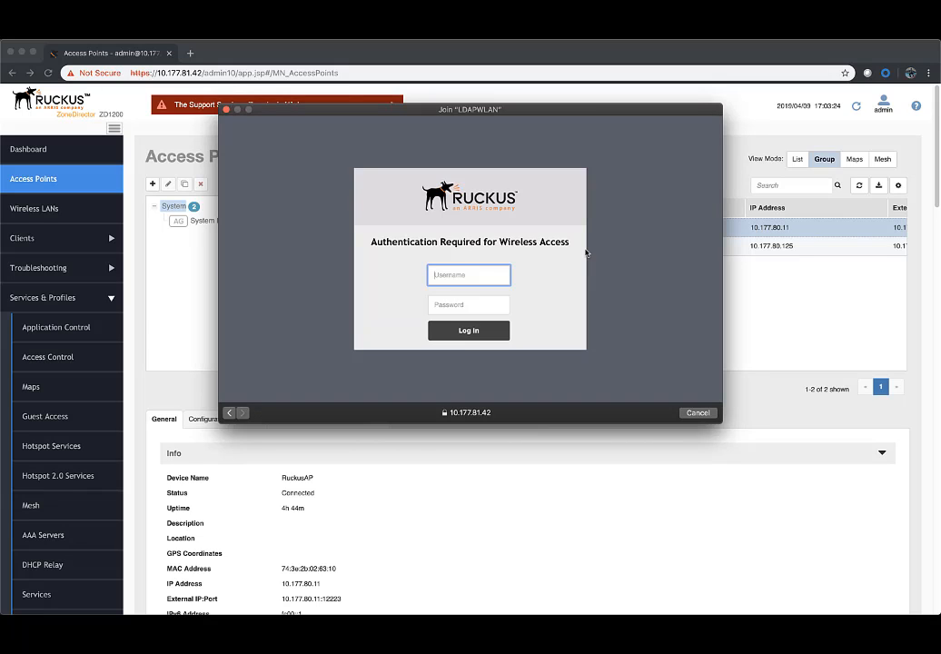
type("z")
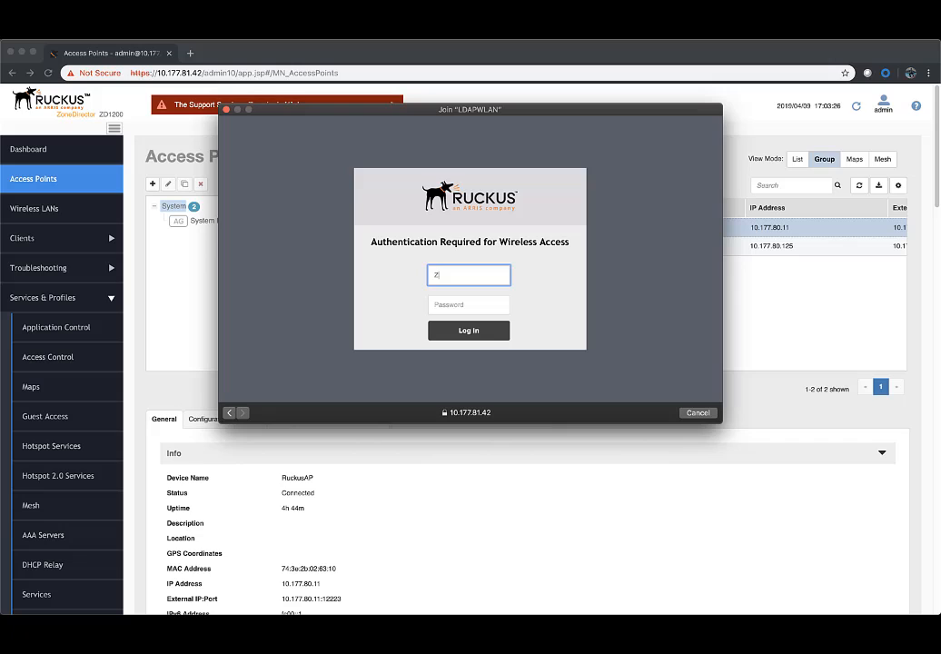
type("DLab")
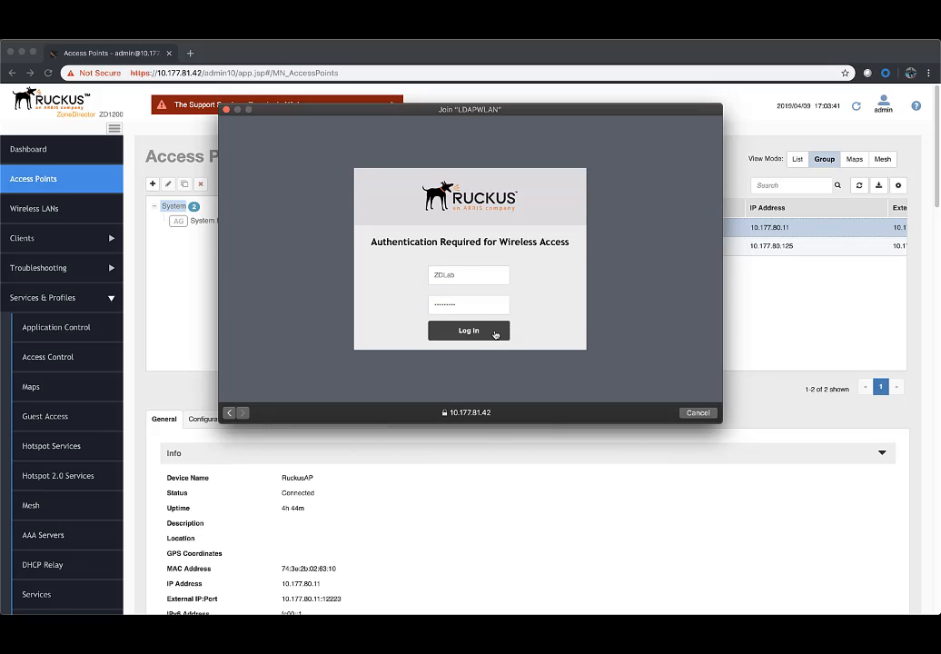
left_click(469, 330)
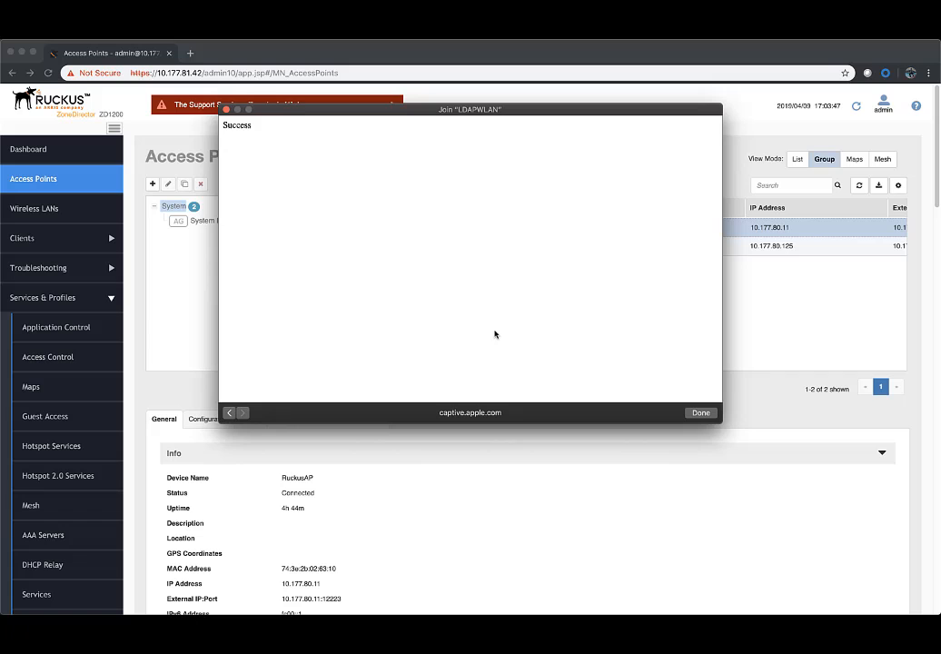
mouse_move(200, 310)
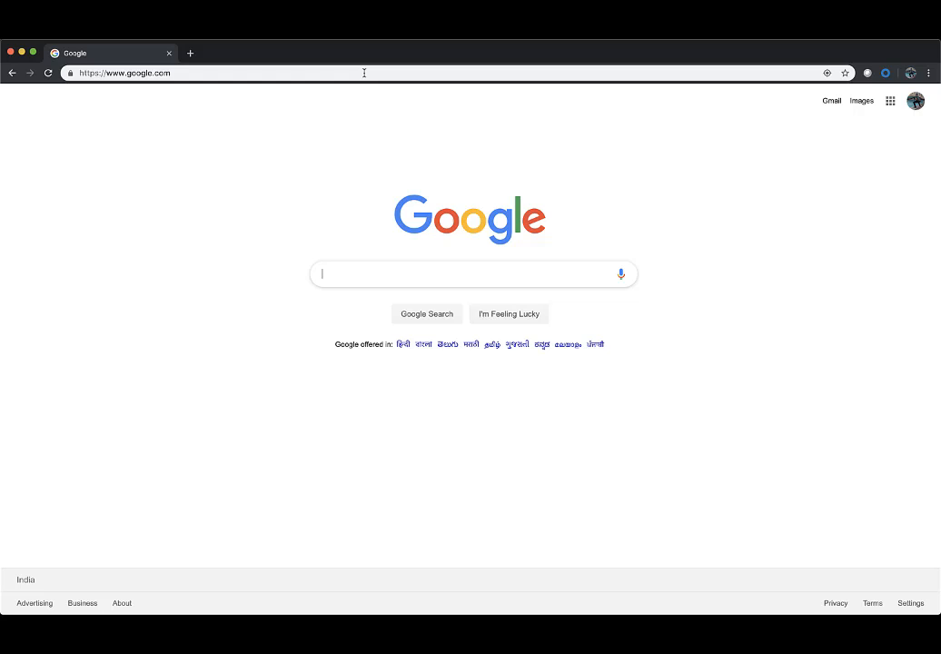
mouse_move(305, 204)
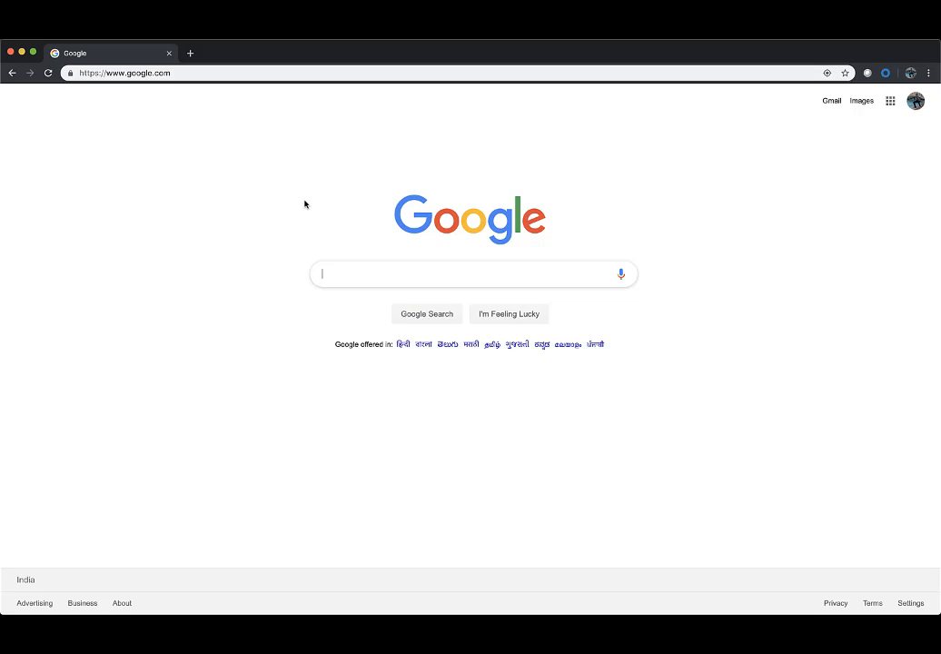
mouse_move(882, 209)
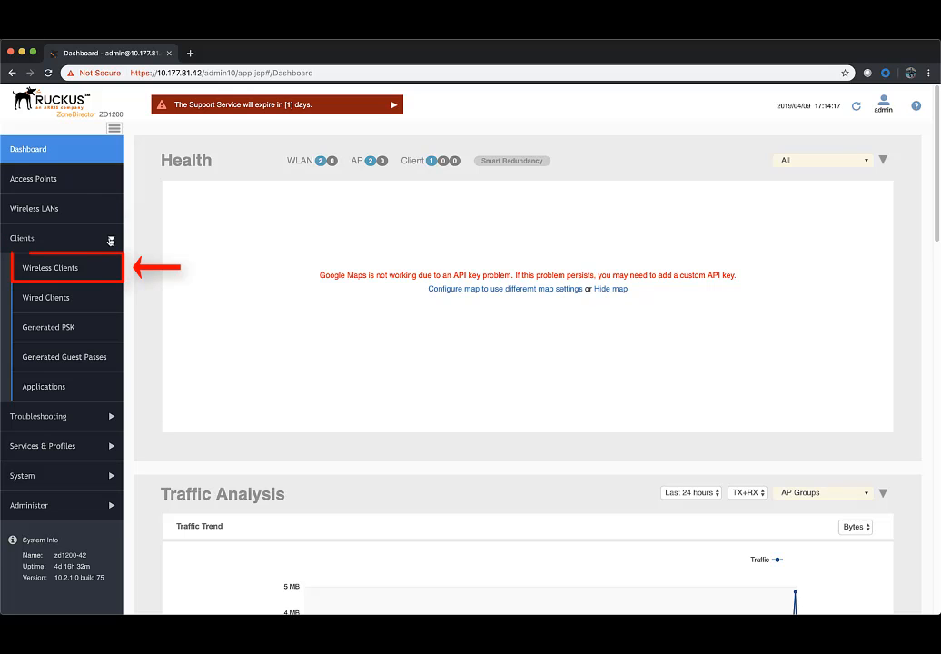
Step: View Wireless Clients, scrolling right to see ZDLab Authorized via WEB on LDAPWLAN
left_click(50, 267)
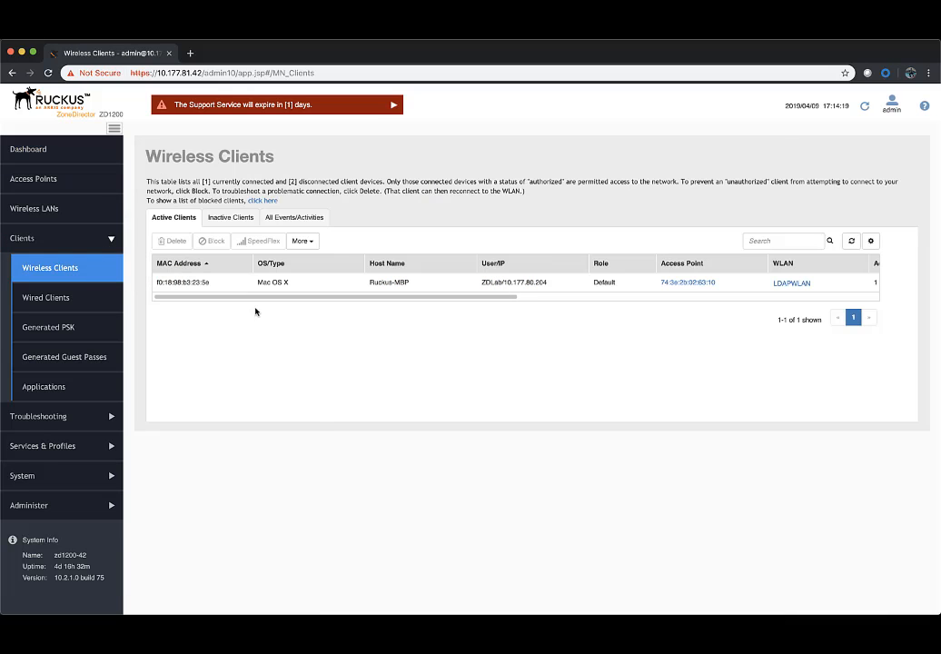
mouse_move(318, 340)
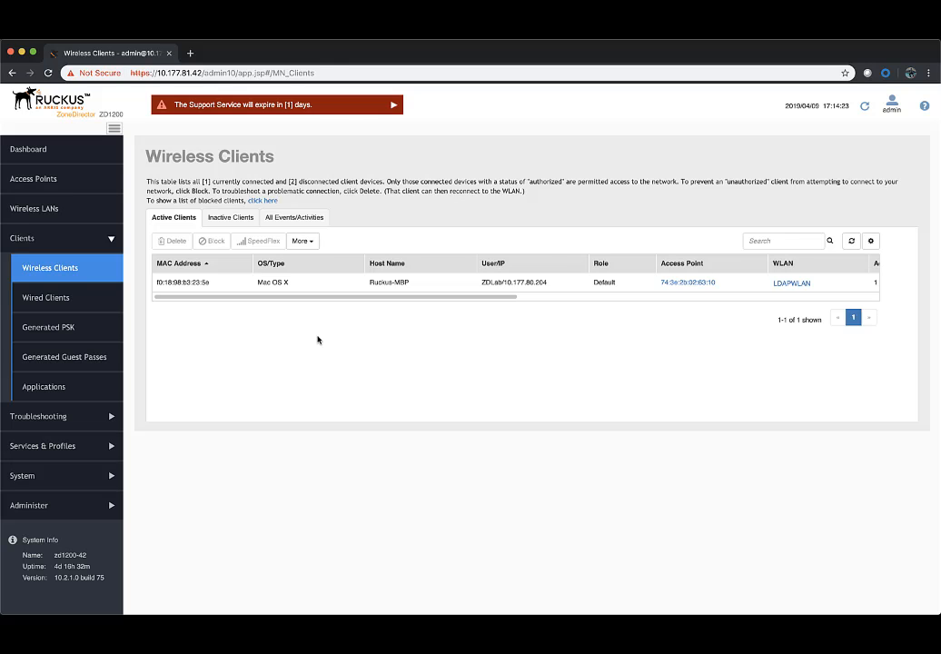
mouse_move(324, 326)
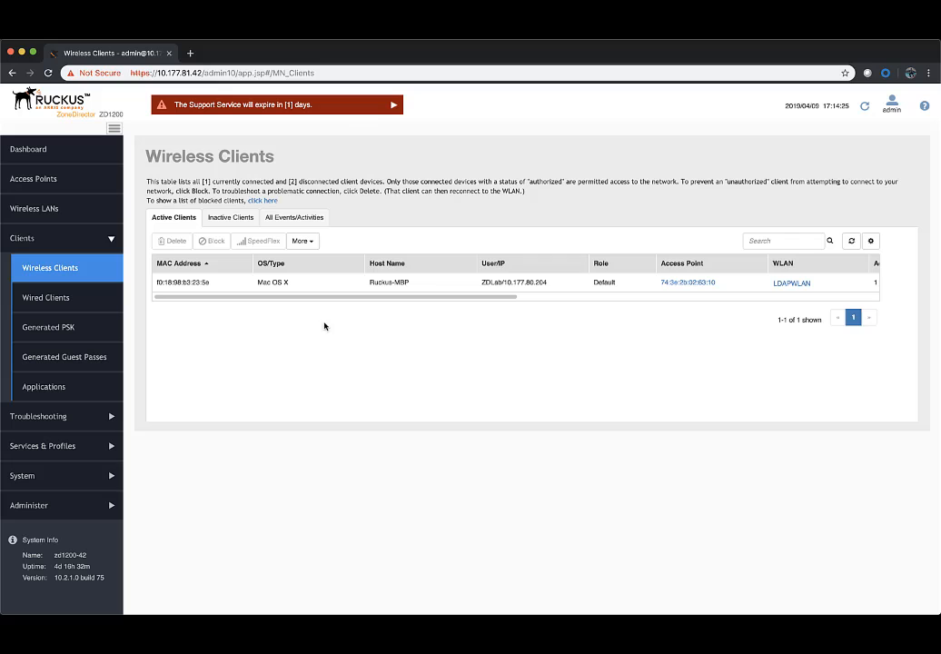
scroll("right", 3)
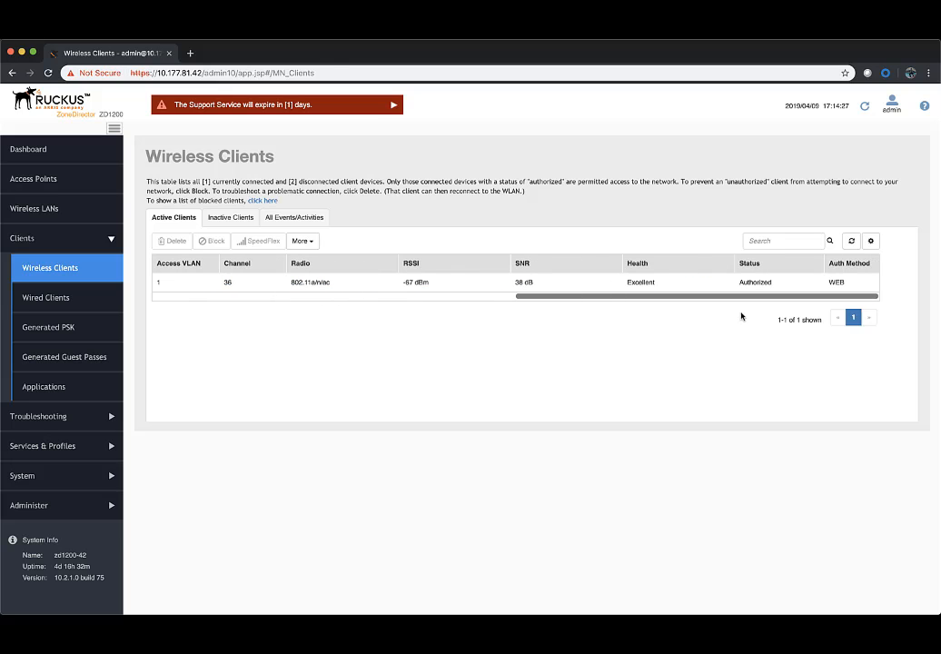
mouse_move(726, 328)
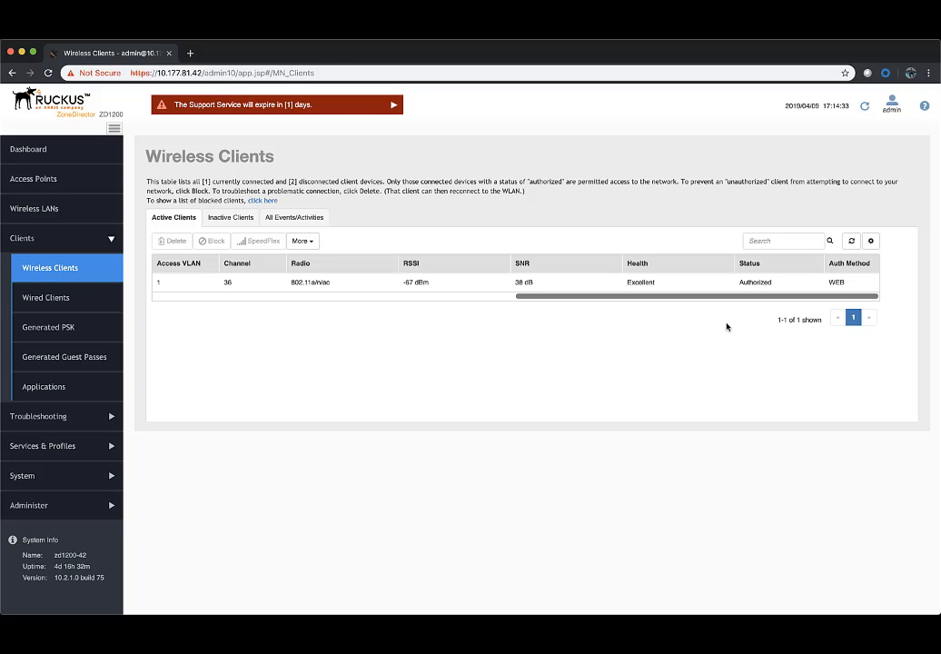
mouse_move(677, 258)
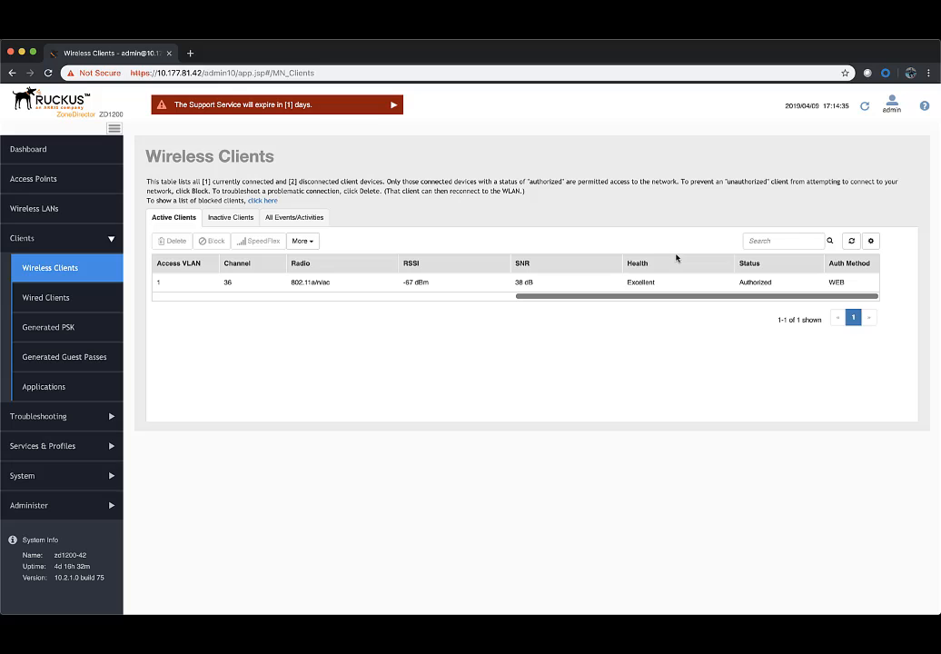